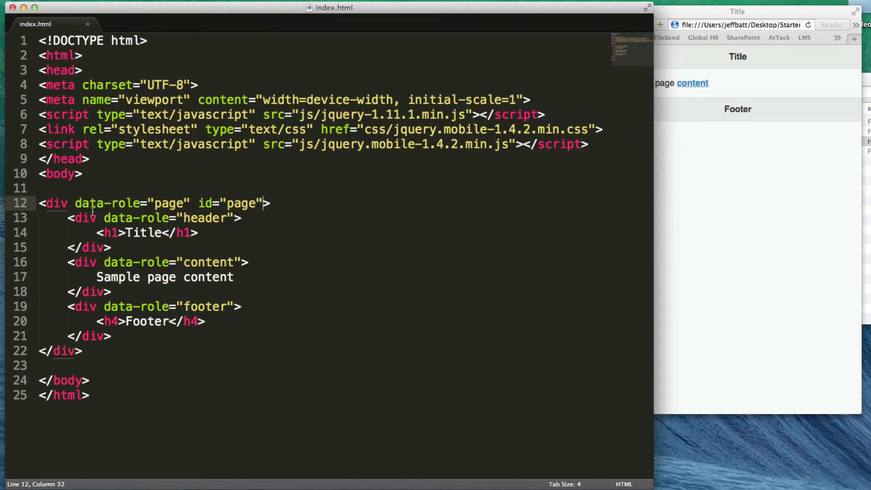
# - Add data-theme="b" to the page div's opening tag in index.html
pyautogui.moveTo(75, 203); pyautogui.dragTo(192, 203)
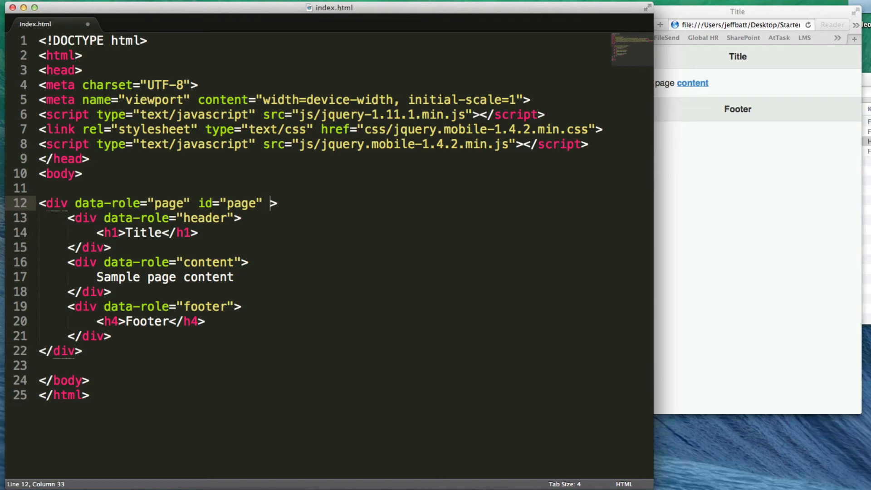
pyautogui.write('data-')
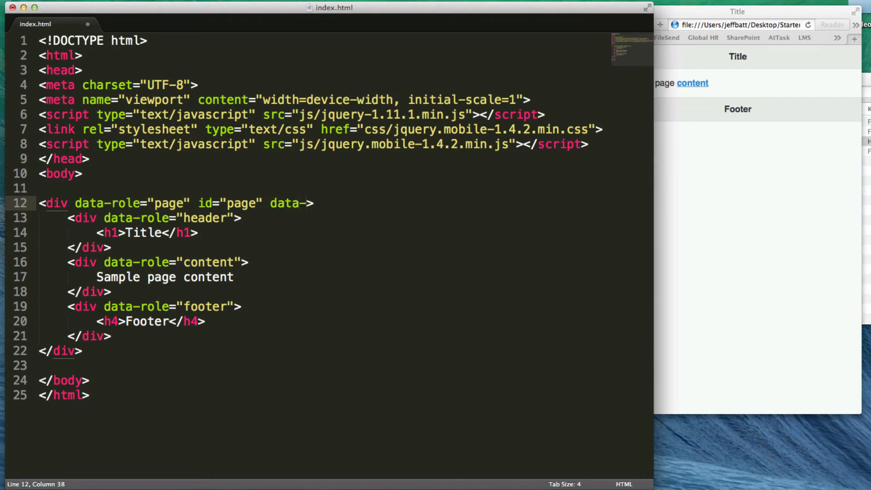
pyautogui.write('theme=')
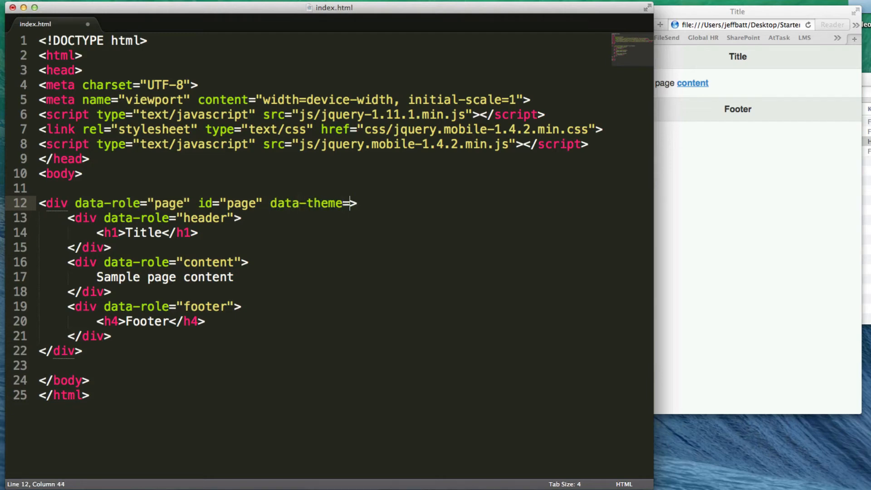
pyautogui.write('""')
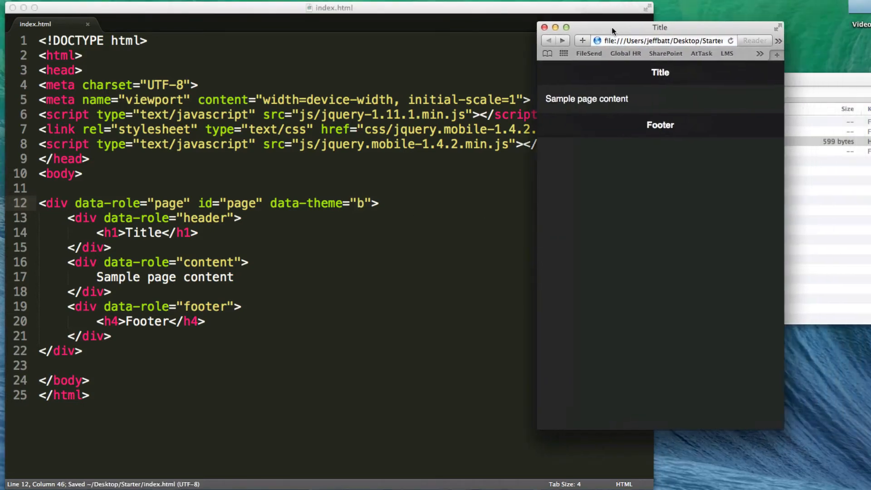
# - Nudge the Safari preview left and refresh it to show the dark b theme
pyautogui.moveTo(611, 28); pyautogui.dragTo(600, 30)
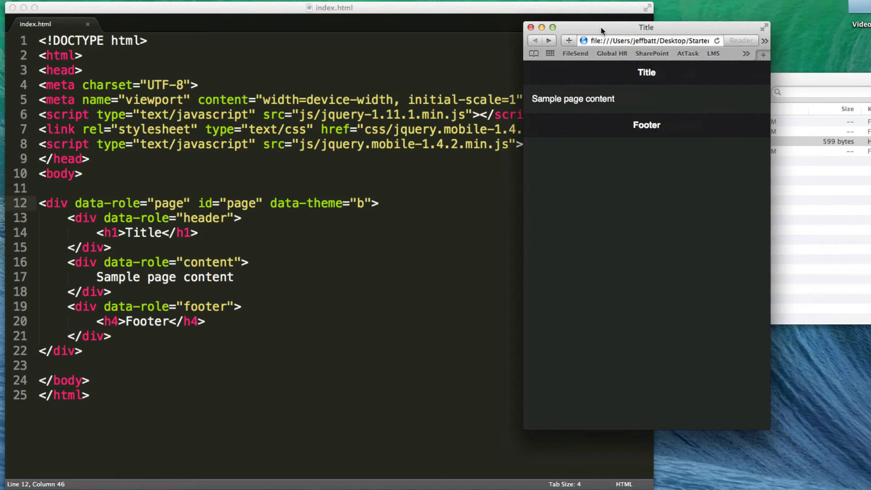
pyautogui.moveTo(627, 78)
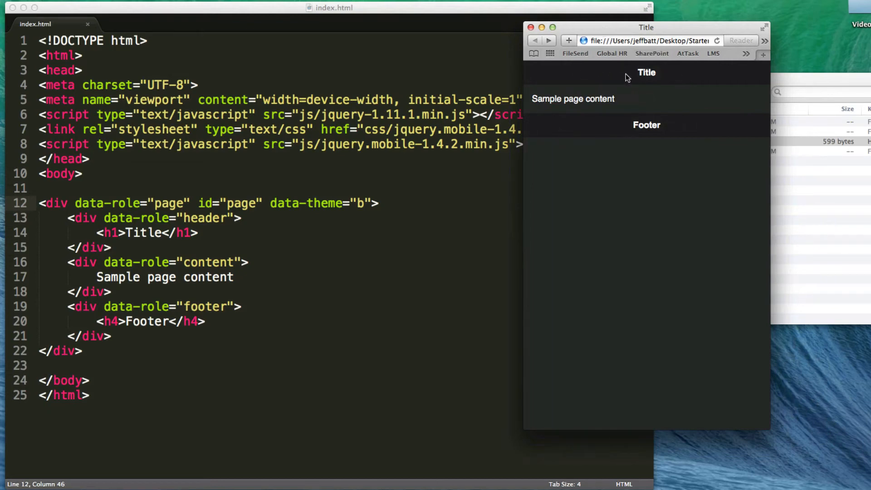
pyautogui.moveTo(578, 90)
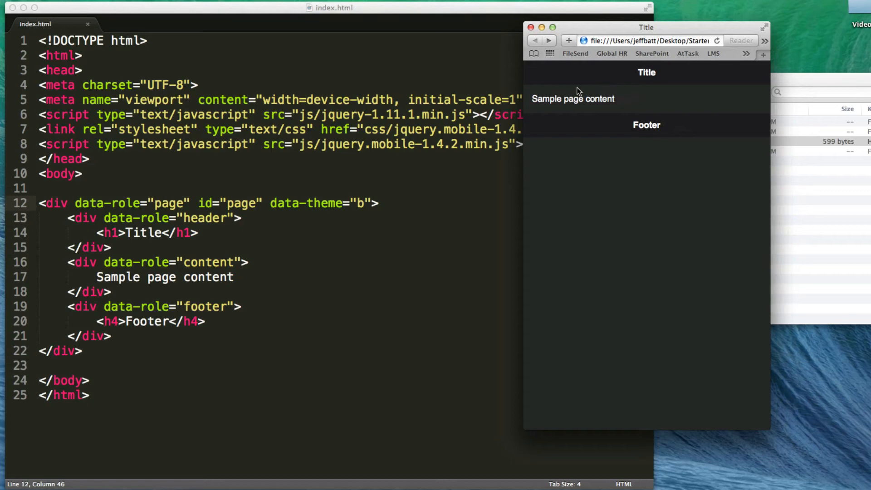
pyautogui.doubleClick(573, 98)
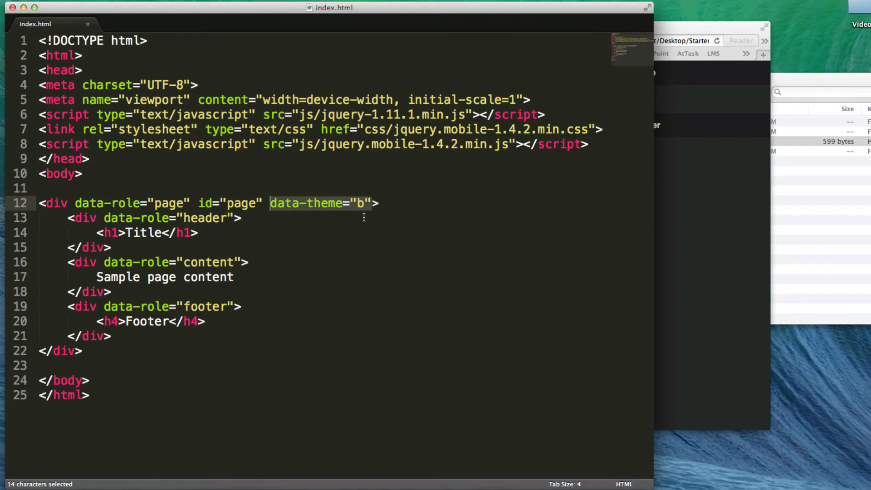
# - Cut data-theme="b" from the page div and paste it into the header and footer divs
pyautogui.press('cmd+x')
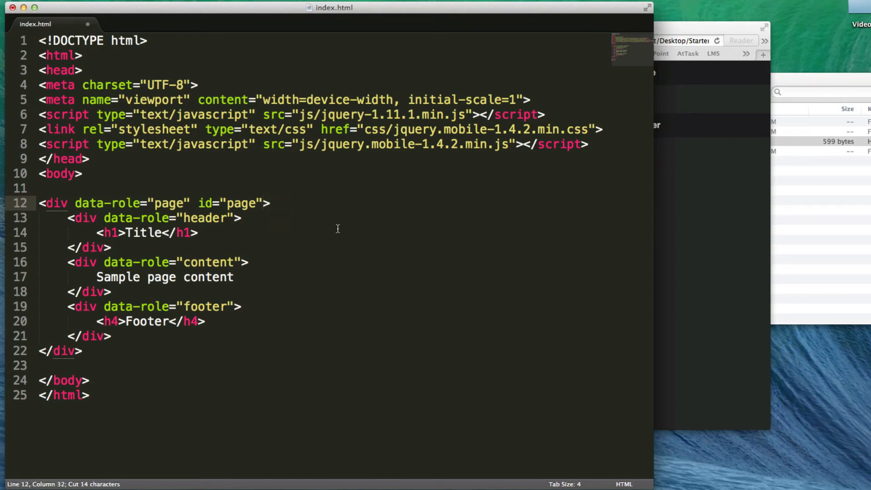
pyautogui.write('data-theme="b"')
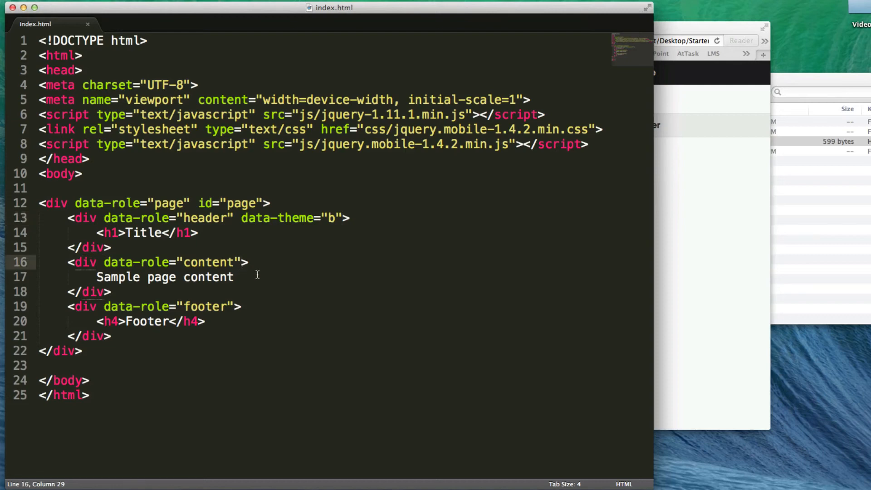
pyautogui.write('data-theme="b"')
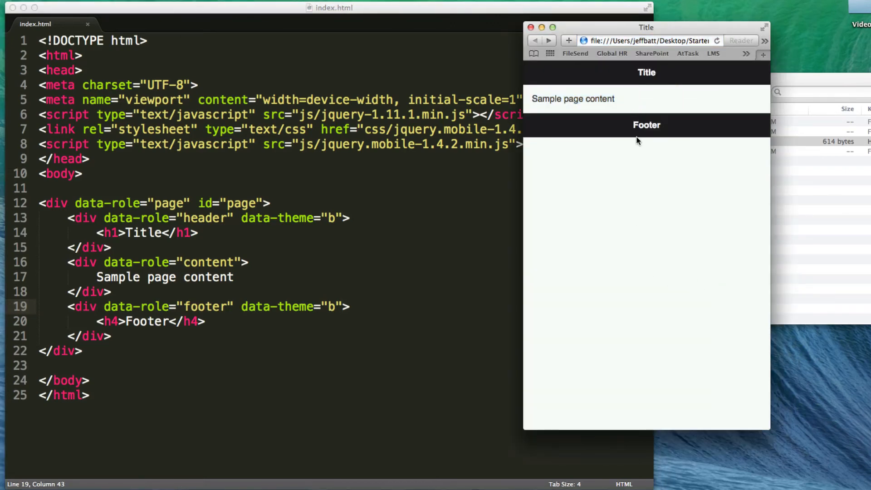
pyautogui.moveTo(618, 102)
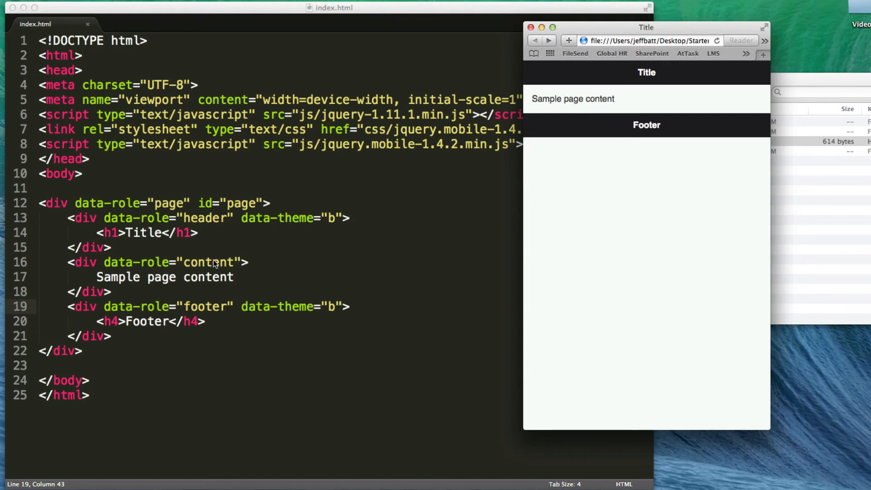
pyautogui.moveTo(236, 277)
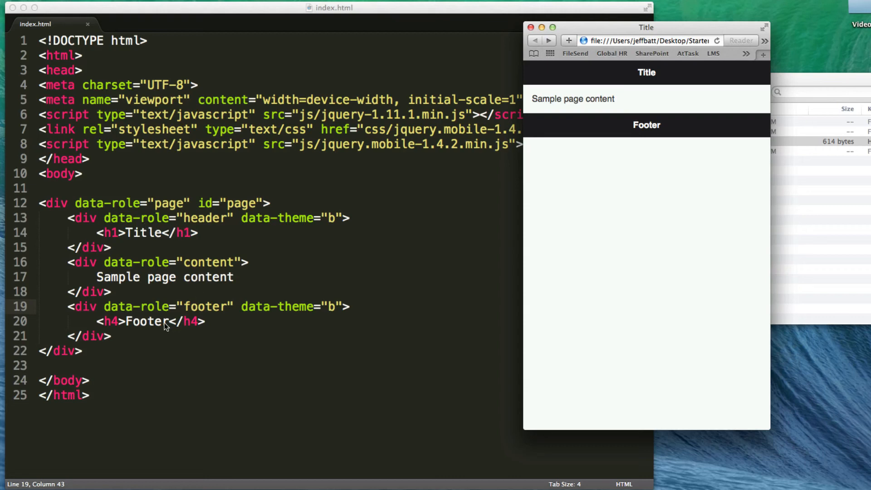
pyautogui.moveTo(229, 309)
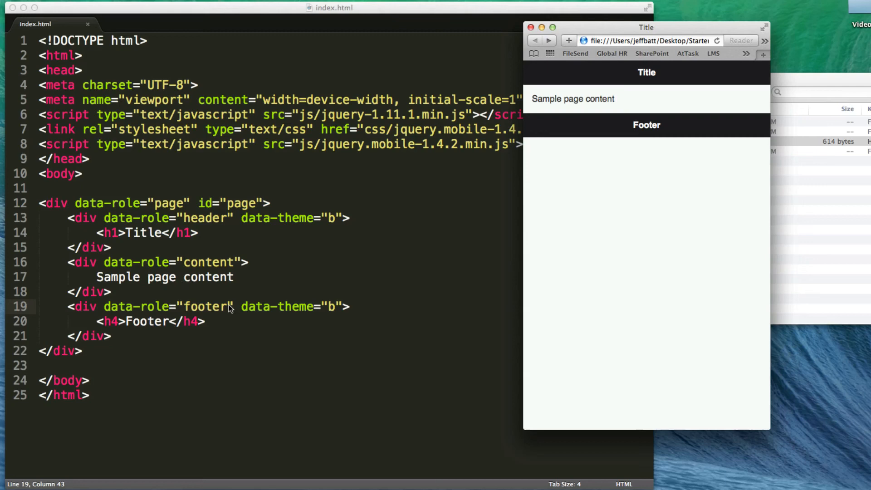
pyautogui.moveTo(238, 277)
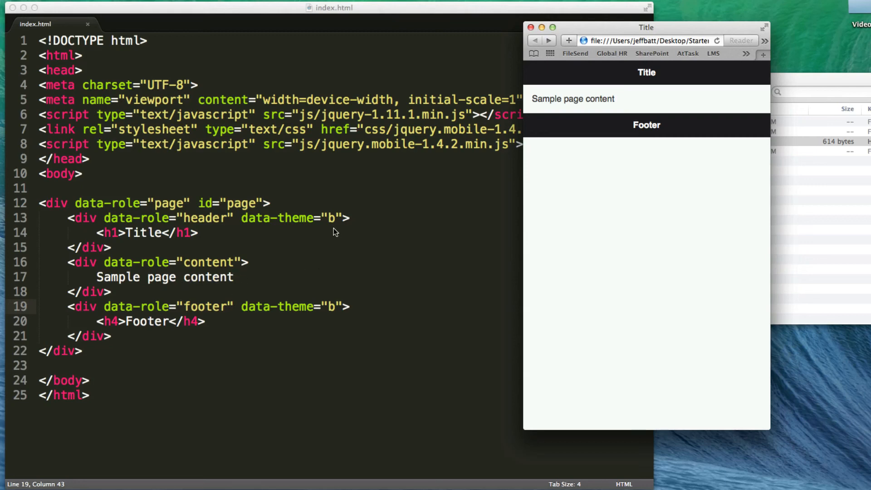
pyautogui.moveTo(355, 210)
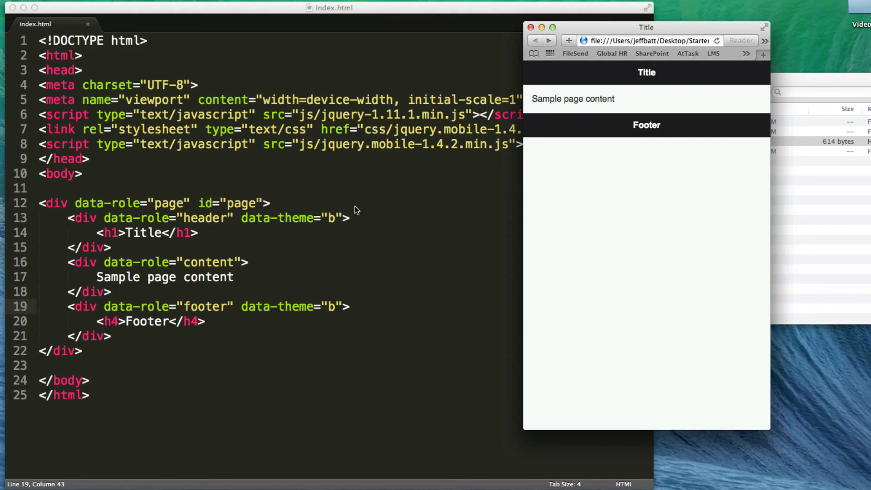